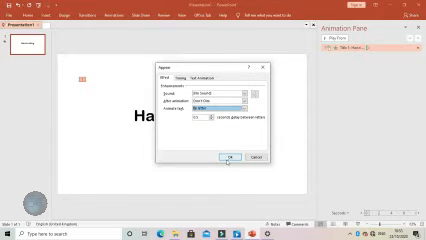
Confirm the title's Appear animation with Animate text set to By letter
{"action": "left_click", "coordinate": [221, 160]}
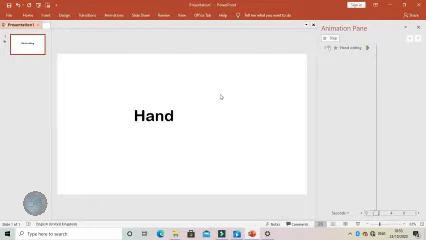
{"action": "type", "text": "writing"}
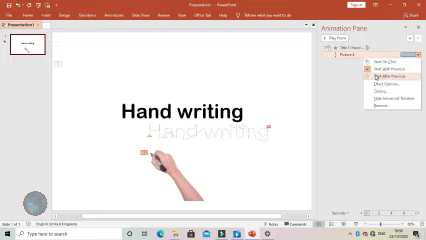
Set the Picture 4 hand animation to Start With Previous
{"action": "left_click", "coordinate": [385, 75]}
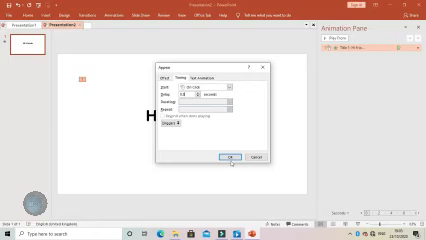
Confirm the Timing tab settings for the greeting's Appear animation
{"action": "left_click", "coordinate": [227, 160]}
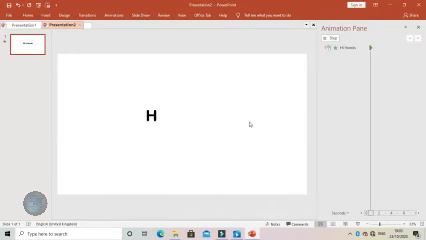
Type 'i fri' after the H in the greeting text box
{"action": "type", "text": "i fri"}
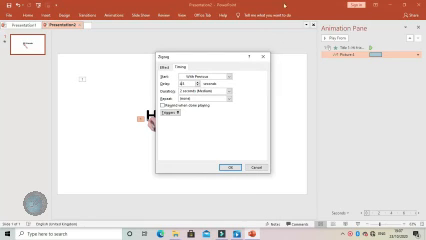
Apply Start With Previous and a 2-second Medium duration to Picture 4's zigzag motion
{"action": "left_click", "coordinate": [205, 89]}
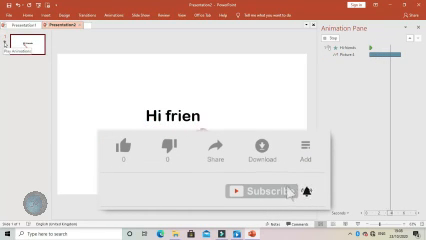
{"action": "type", "text": "ds"}
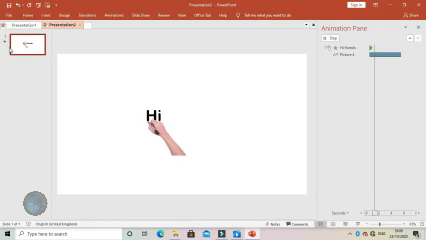
{"action": "type", "text": "friends"}
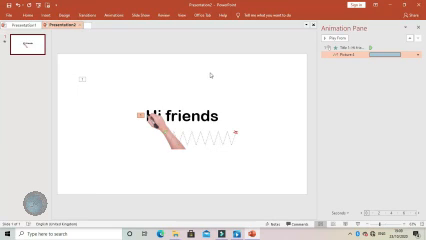
{"action": "mouse_move", "coordinate": [213, 63]}
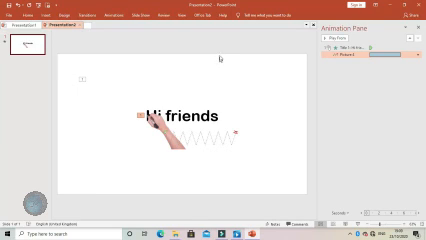